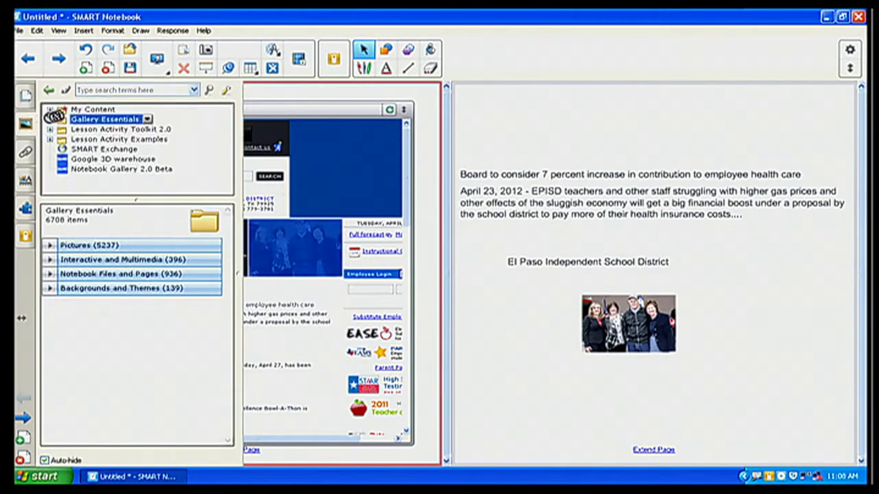
# Step: Hide the auto-hide gallery sidebar so the embedded EPISD web page shows in full
pyautogui.click(94, 110)
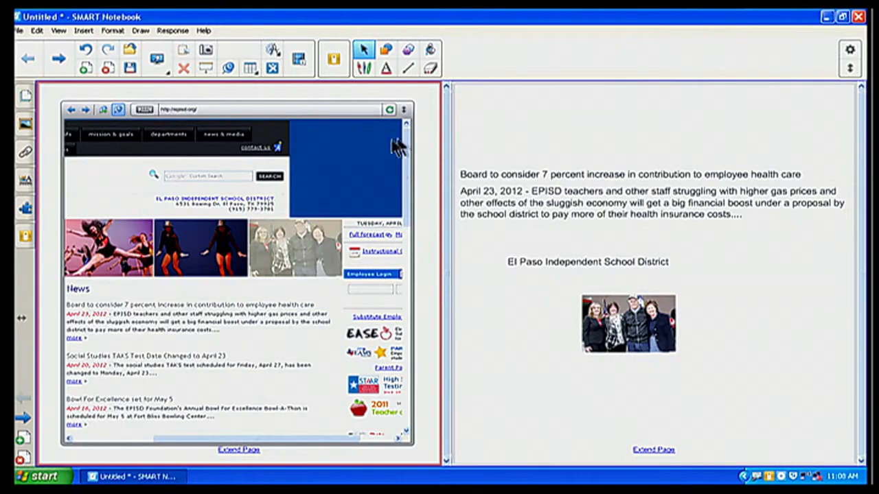
pyautogui.moveTo(239, 170)
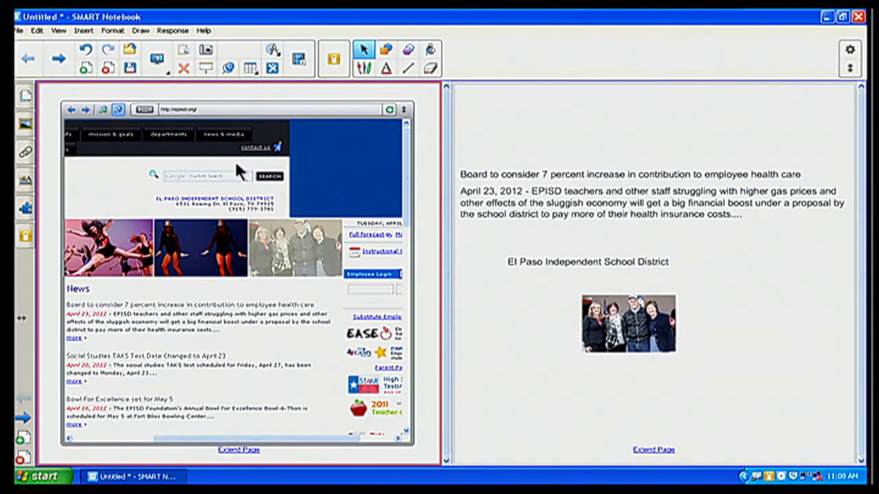
pyautogui.moveTo(214, 130)
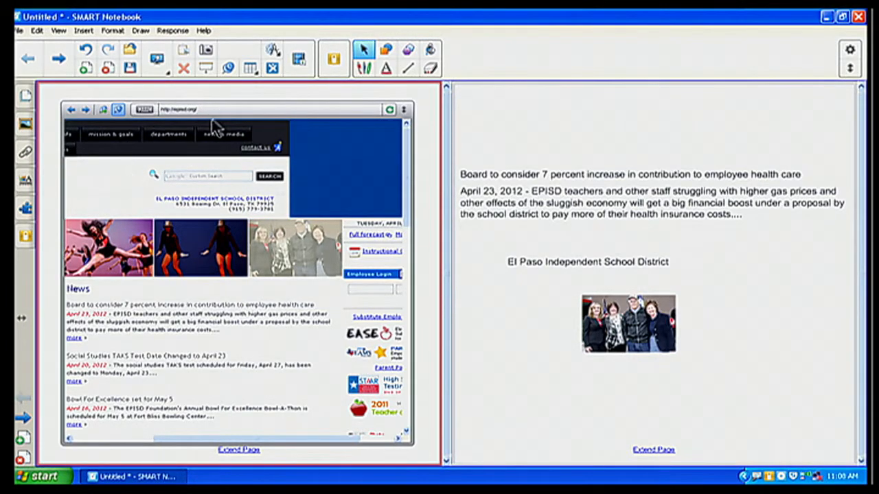
pyautogui.moveTo(213, 117)
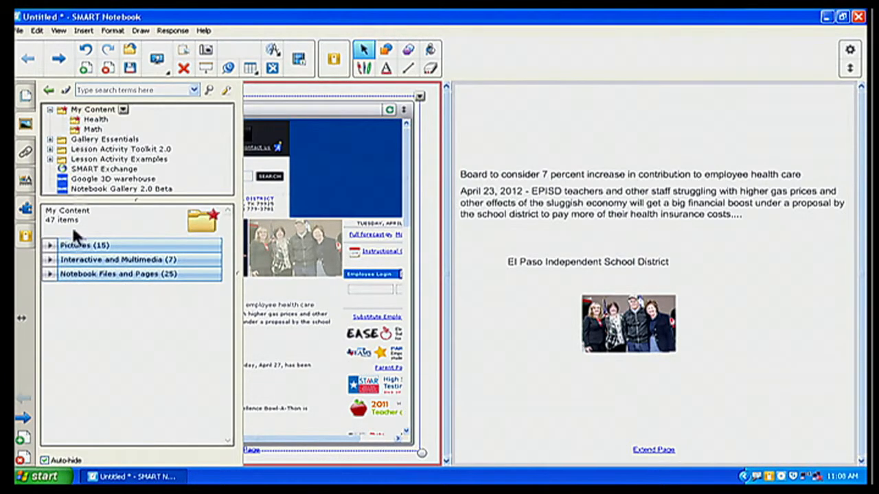
# Step: Expand My Content's Pictures category, revealing clip art like Apple, Strawberry and Sunset
pyautogui.click(84, 245)
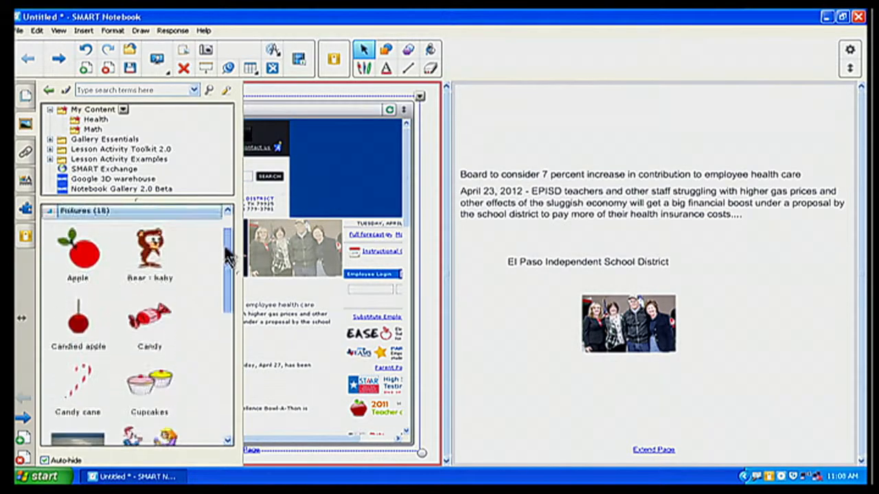
pyautogui.scroll(-3)
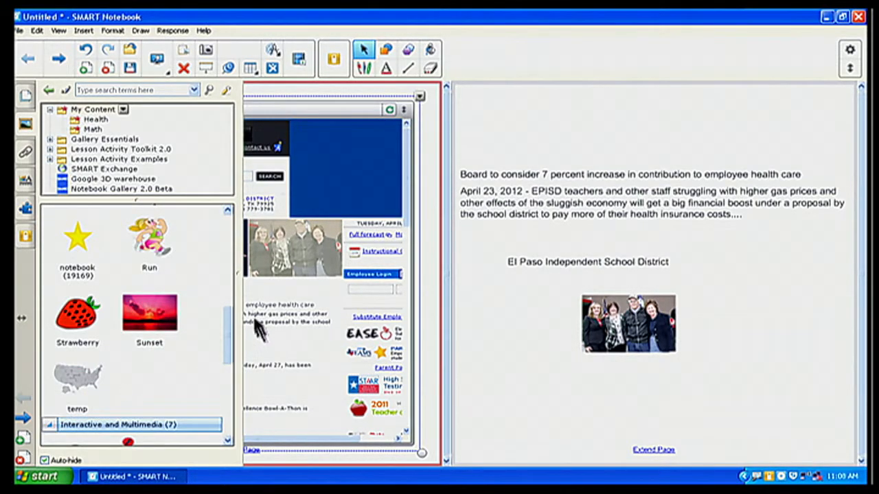